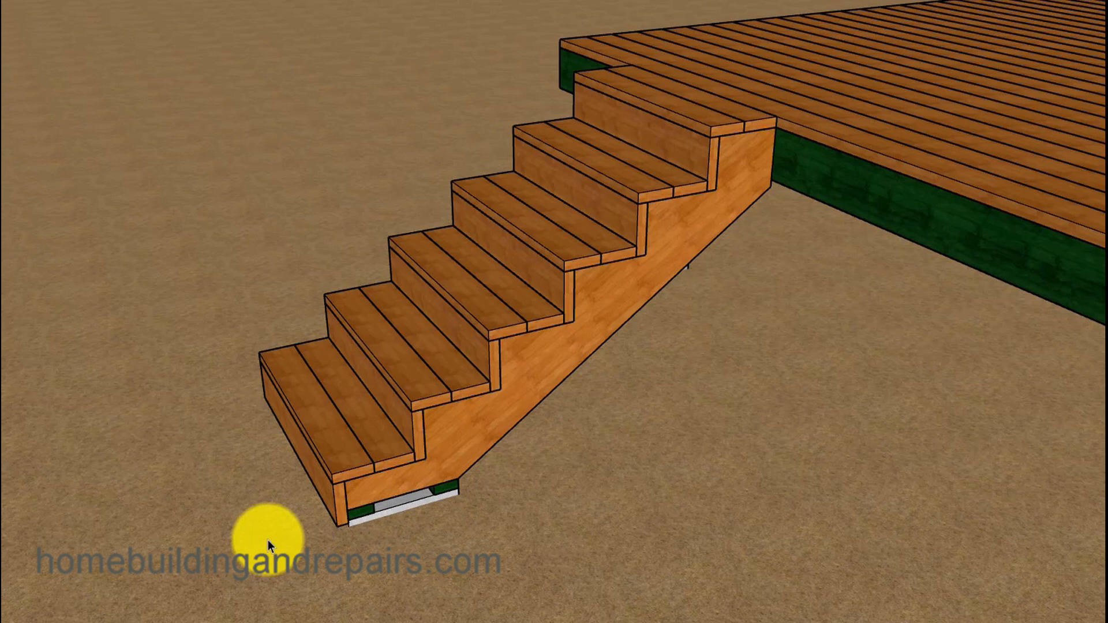
pyautogui.moveTo(431, 505)
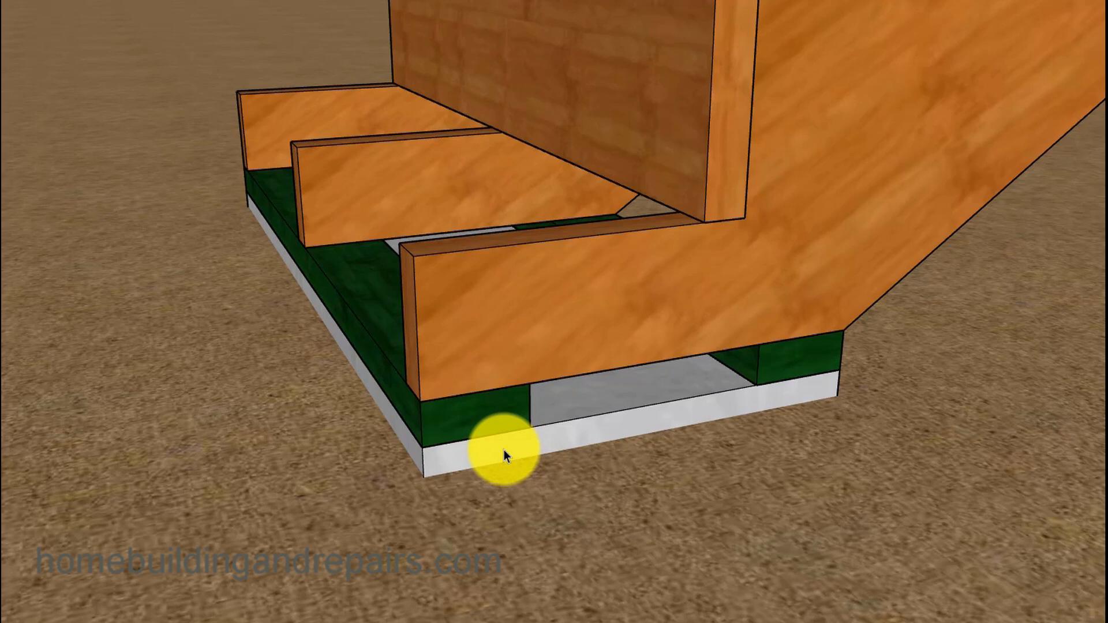
pyautogui.moveTo(407, 336)
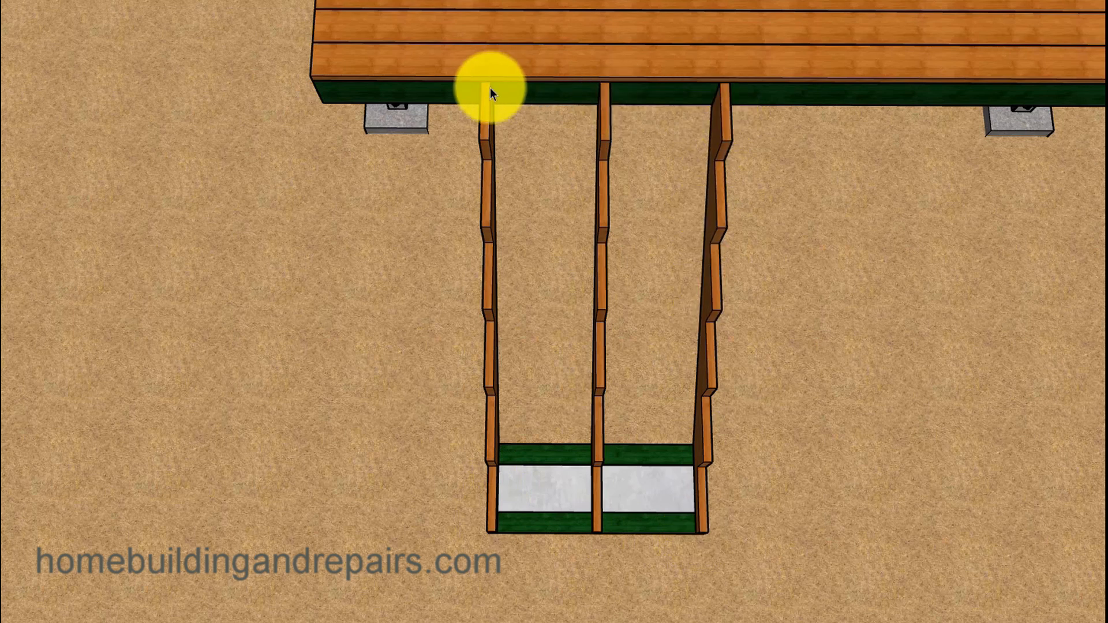
pyautogui.moveTo(494, 502)
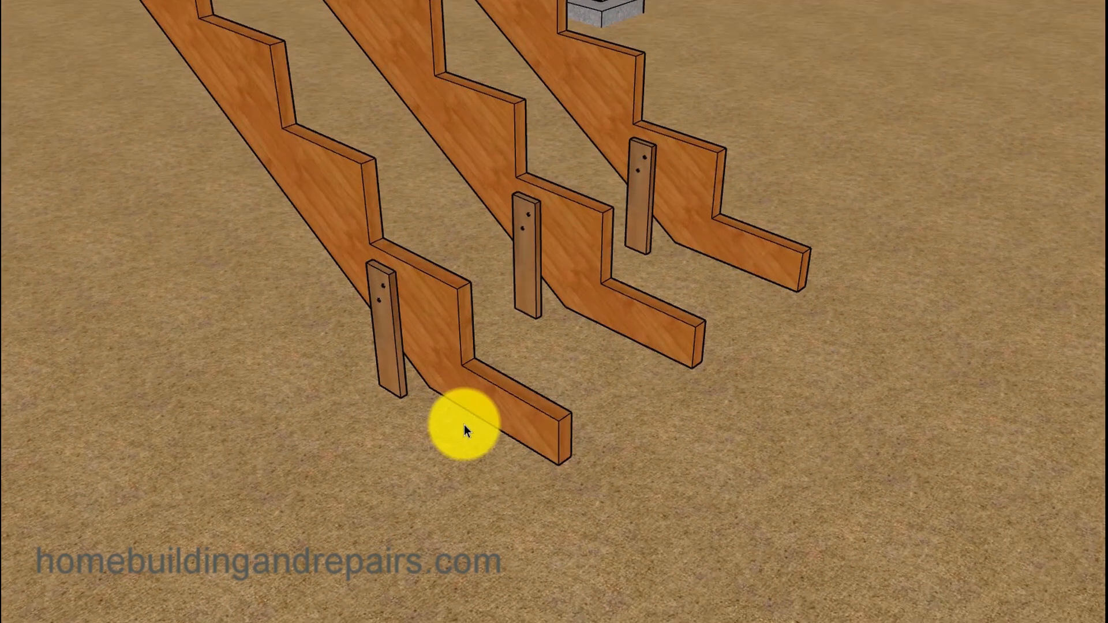
pyautogui.moveTo(459, 293)
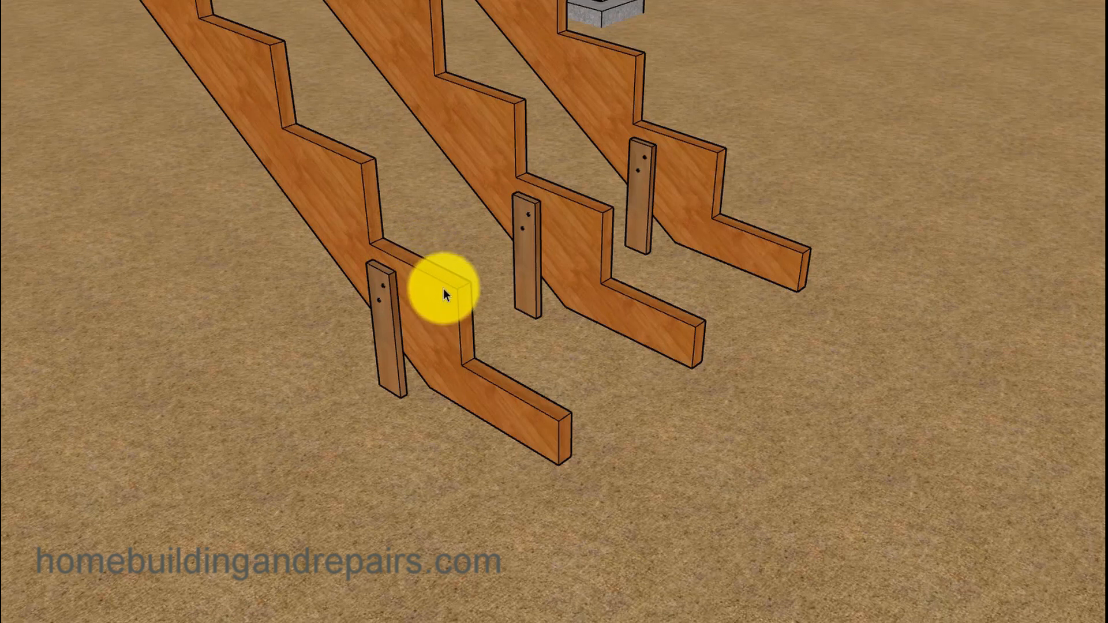
pyautogui.moveTo(538, 424)
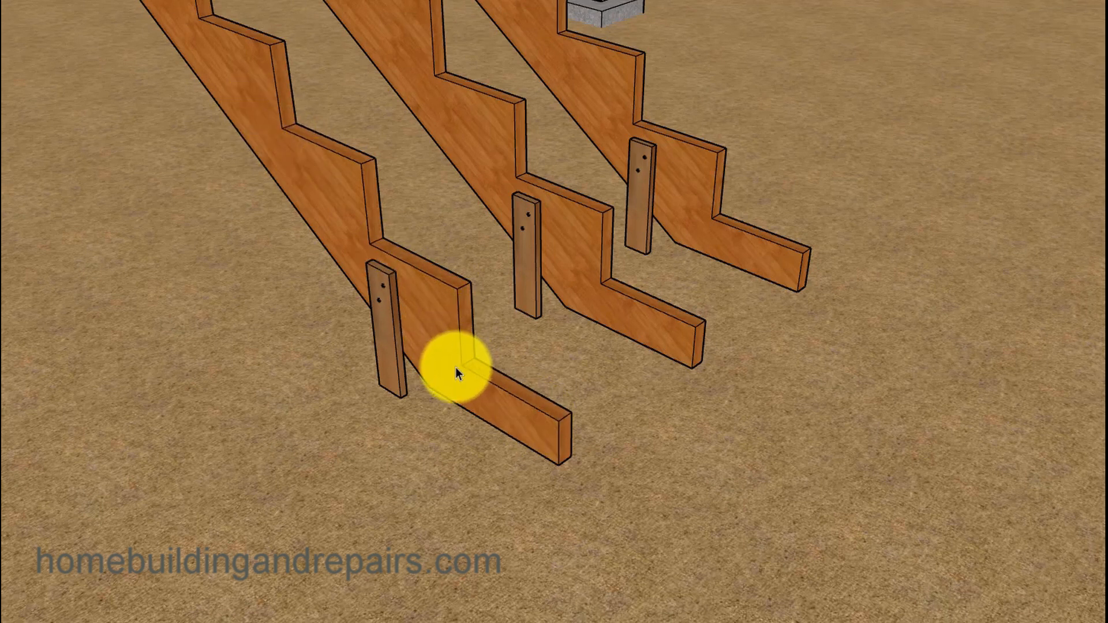
pyautogui.moveTo(434, 325)
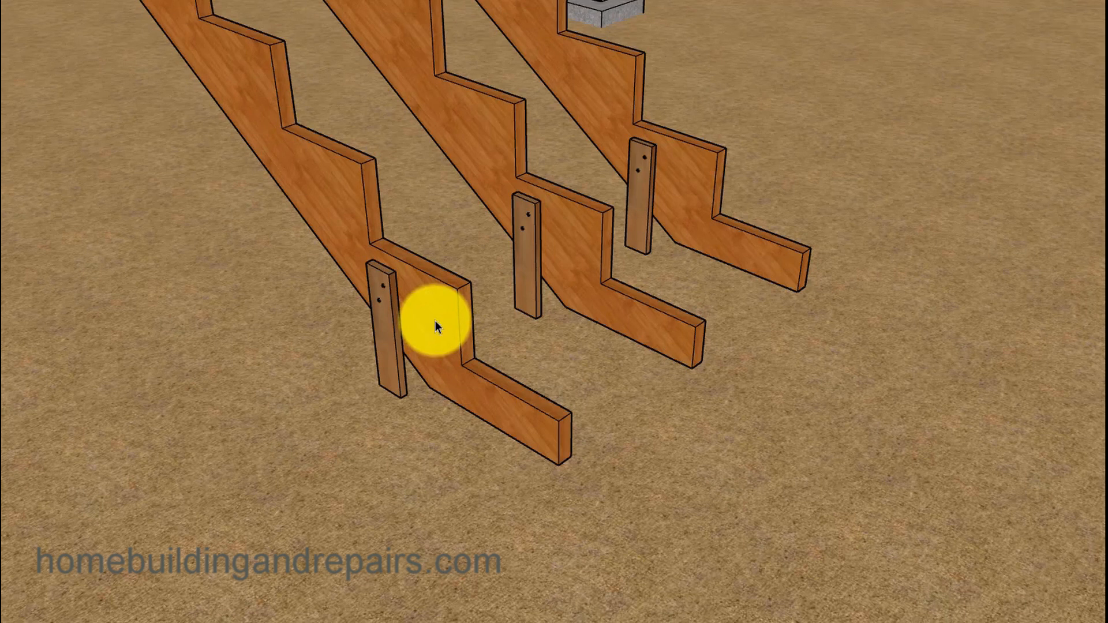
pyautogui.moveTo(526, 431)
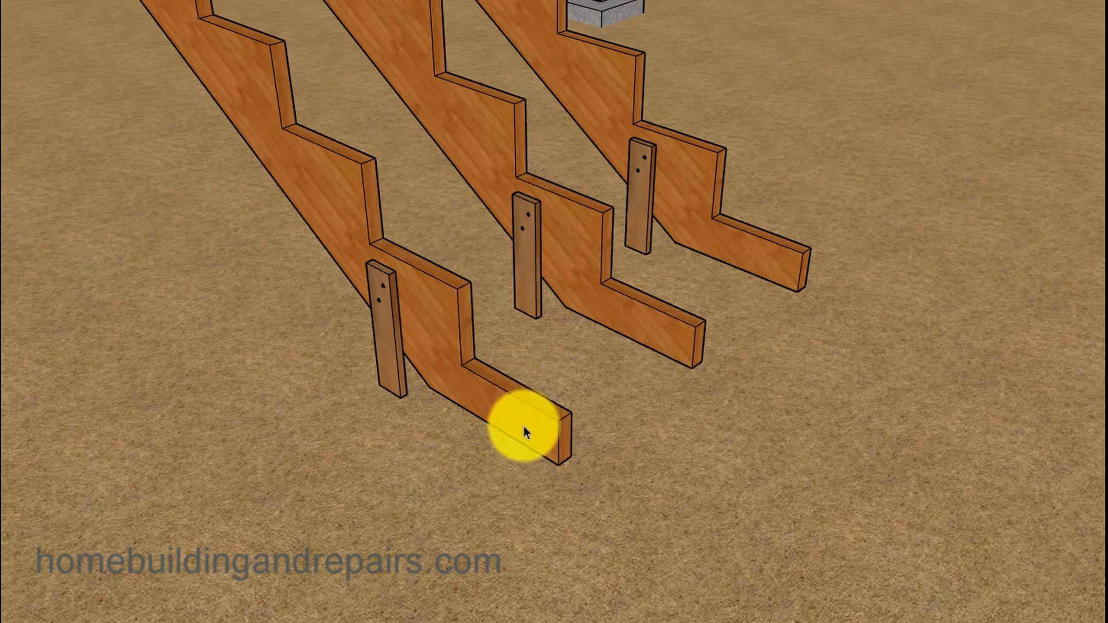
pyautogui.moveTo(436, 309)
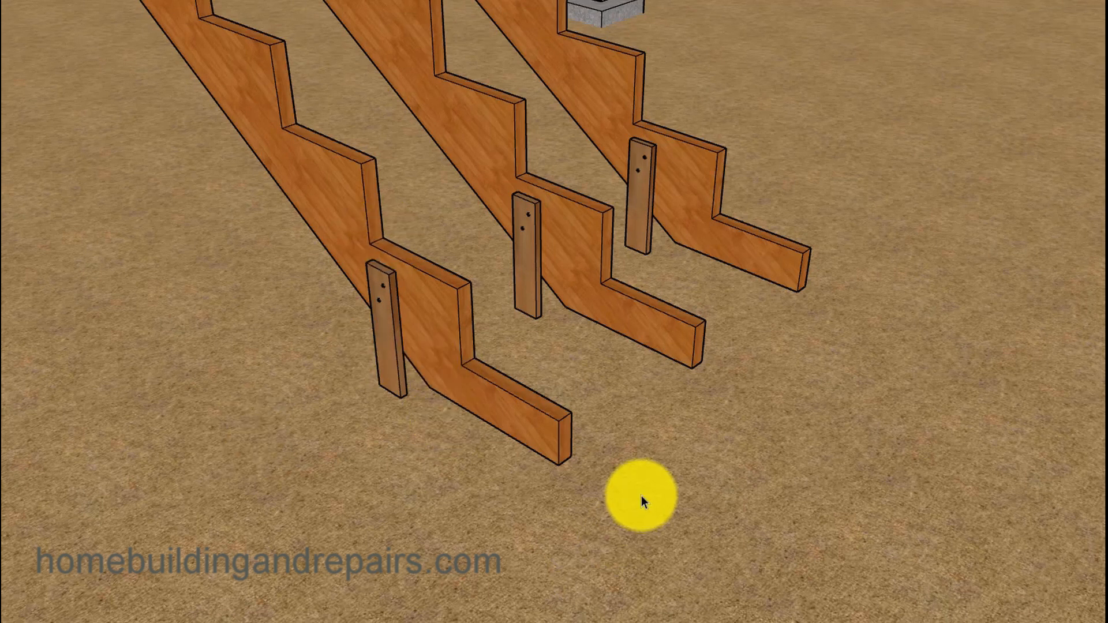
pyautogui.moveTo(950, 423)
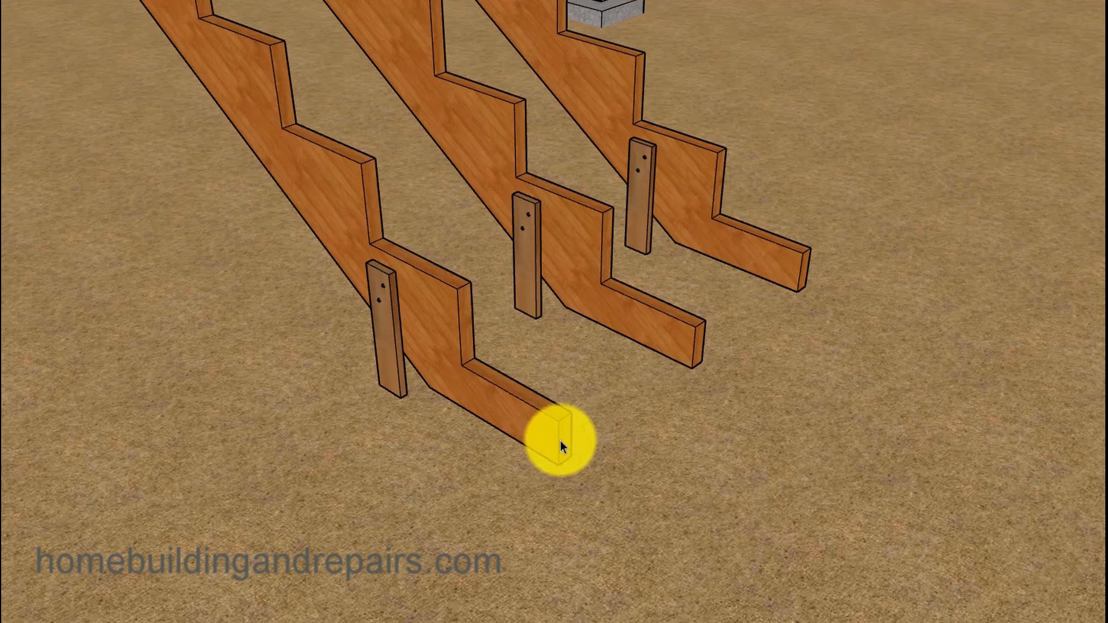
pyautogui.moveTo(561, 469)
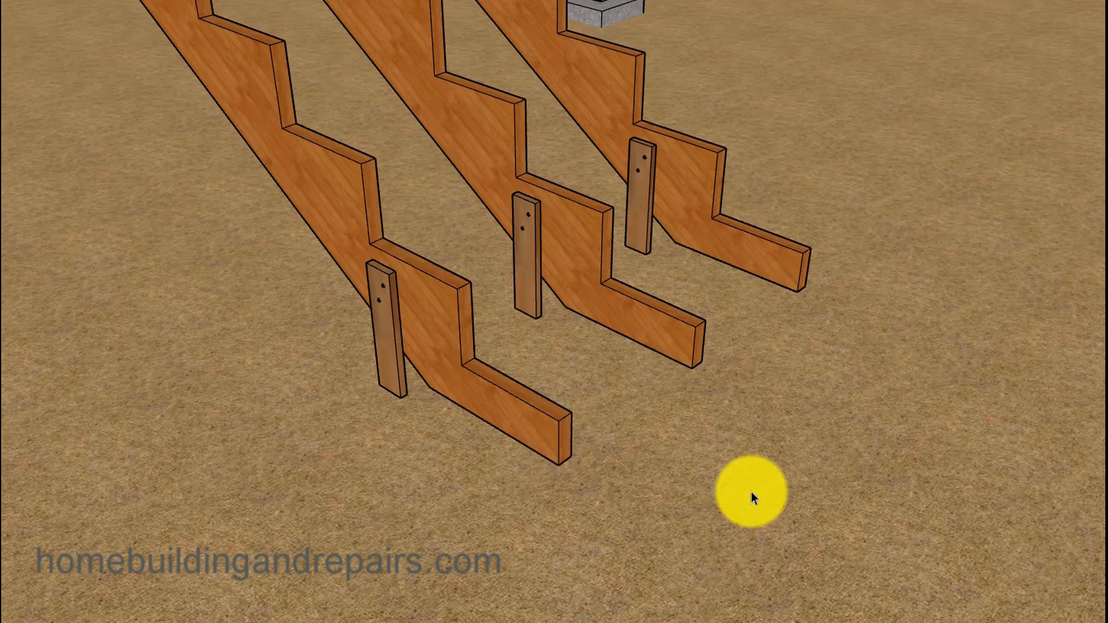
pyautogui.moveTo(353, 516)
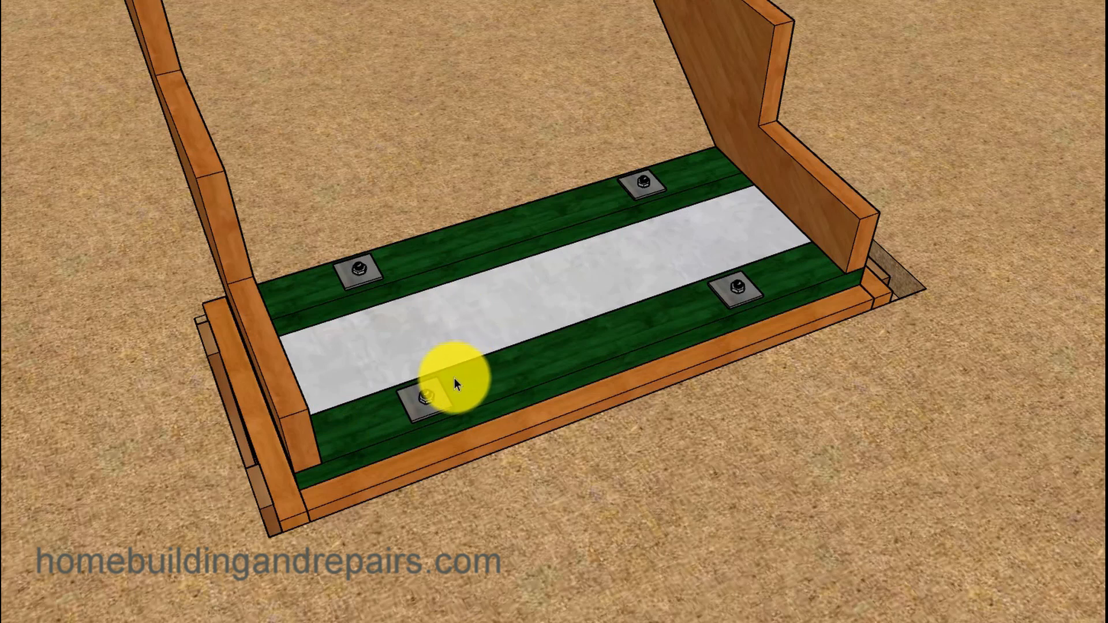
pyautogui.moveTo(318, 473)
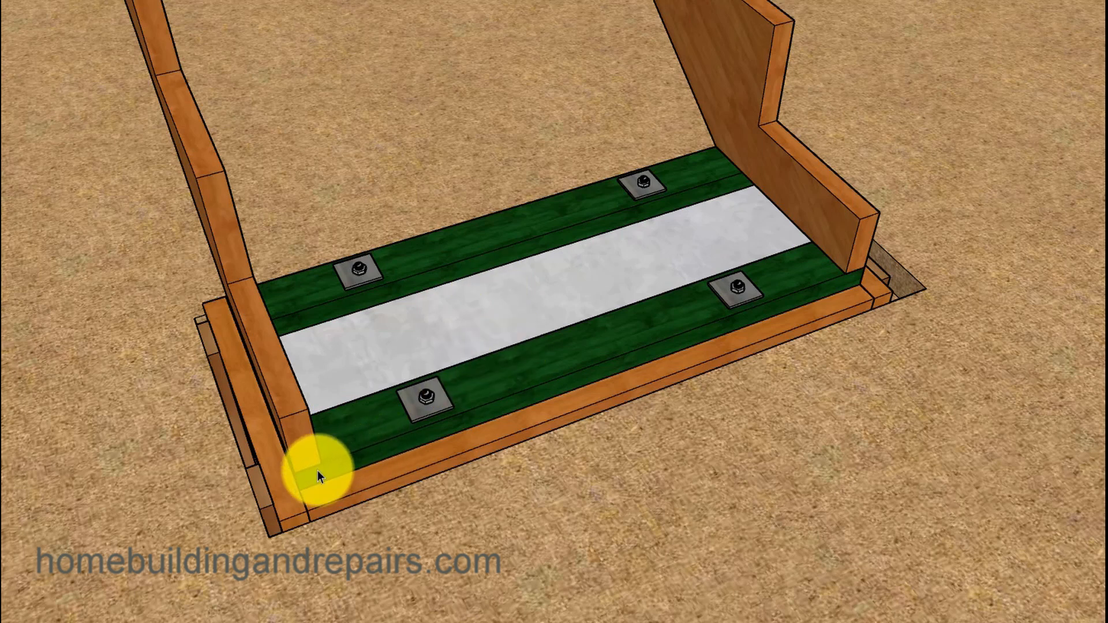
pyautogui.moveTo(378, 426)
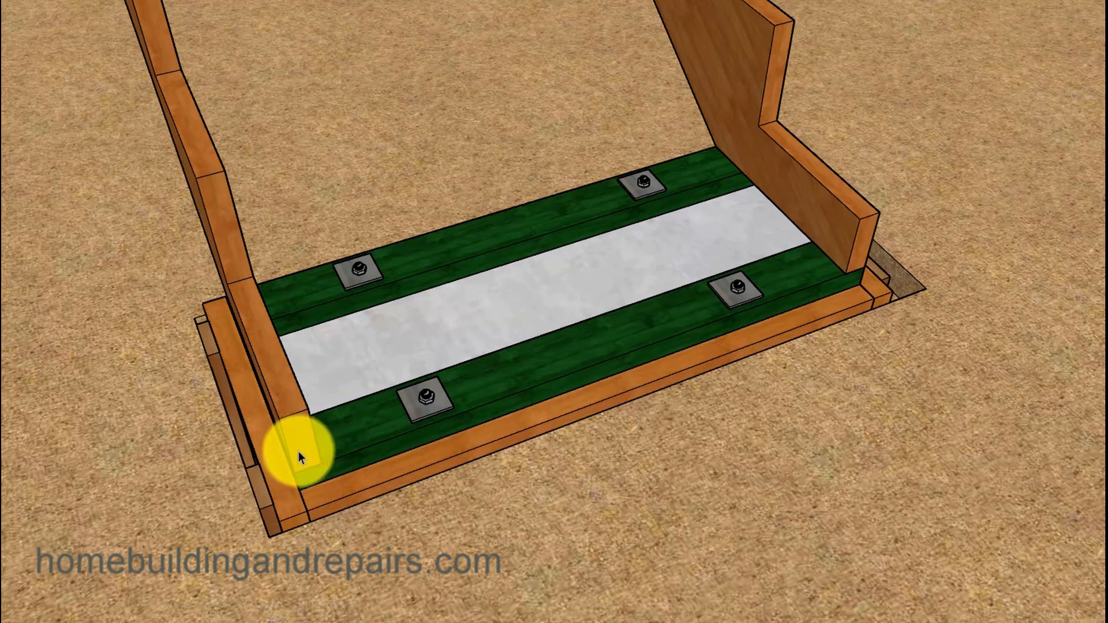
pyautogui.moveTo(731, 333)
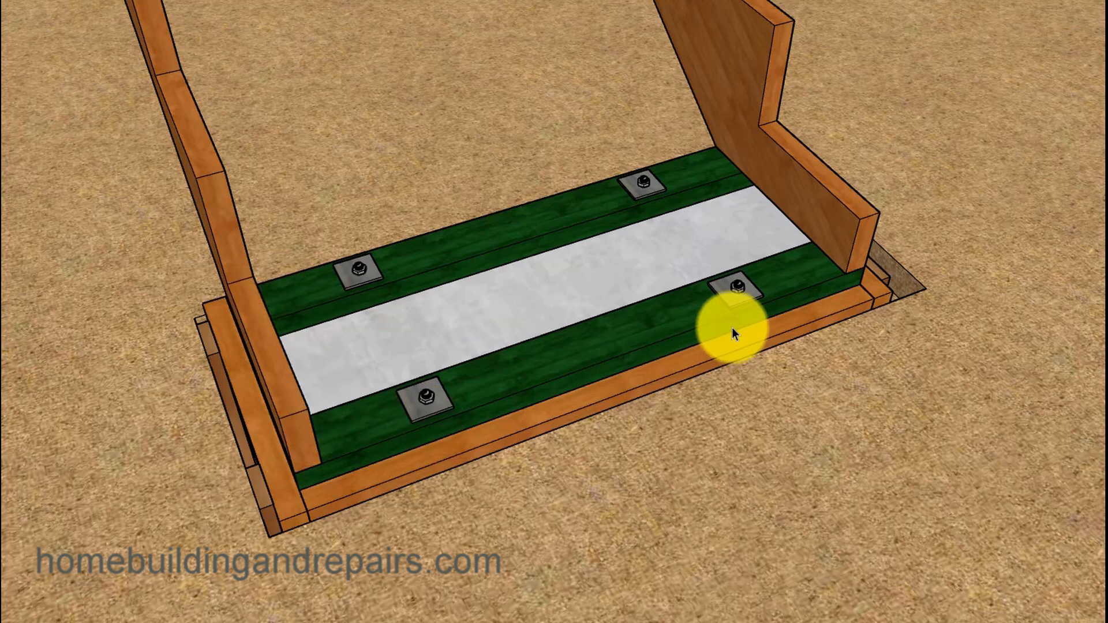
pyautogui.moveTo(832, 276)
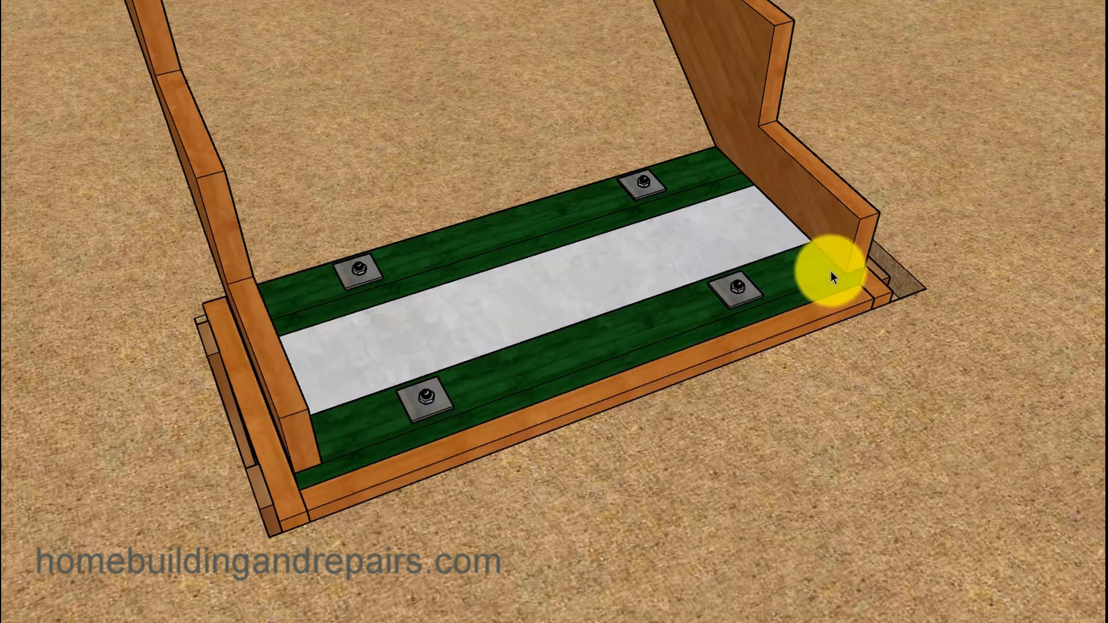
pyautogui.moveTo(387, 375)
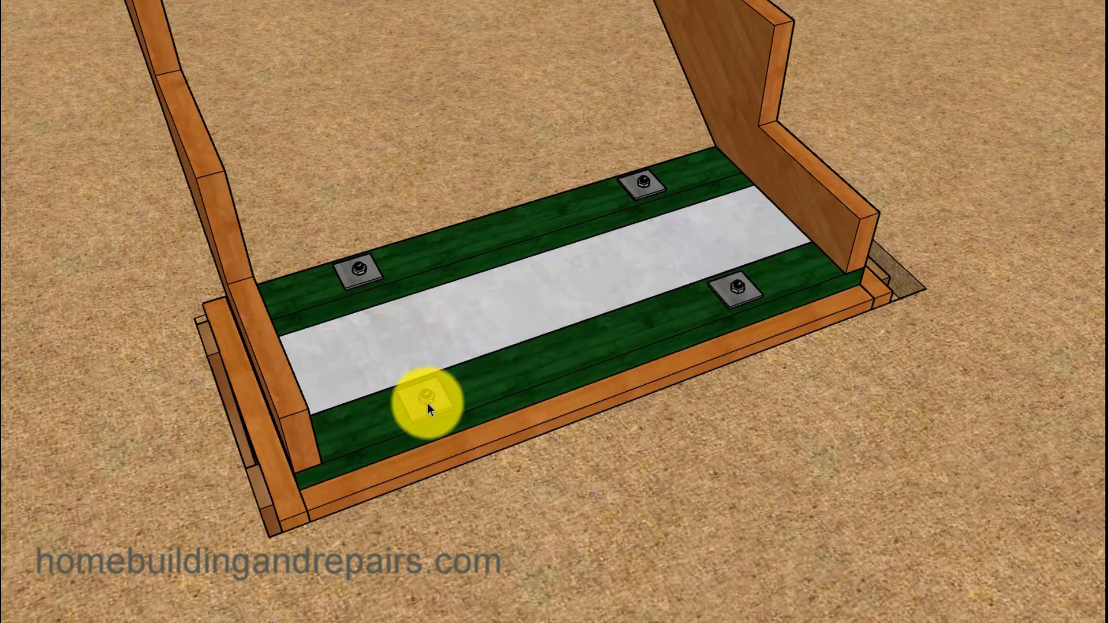
pyautogui.moveTo(342, 321)
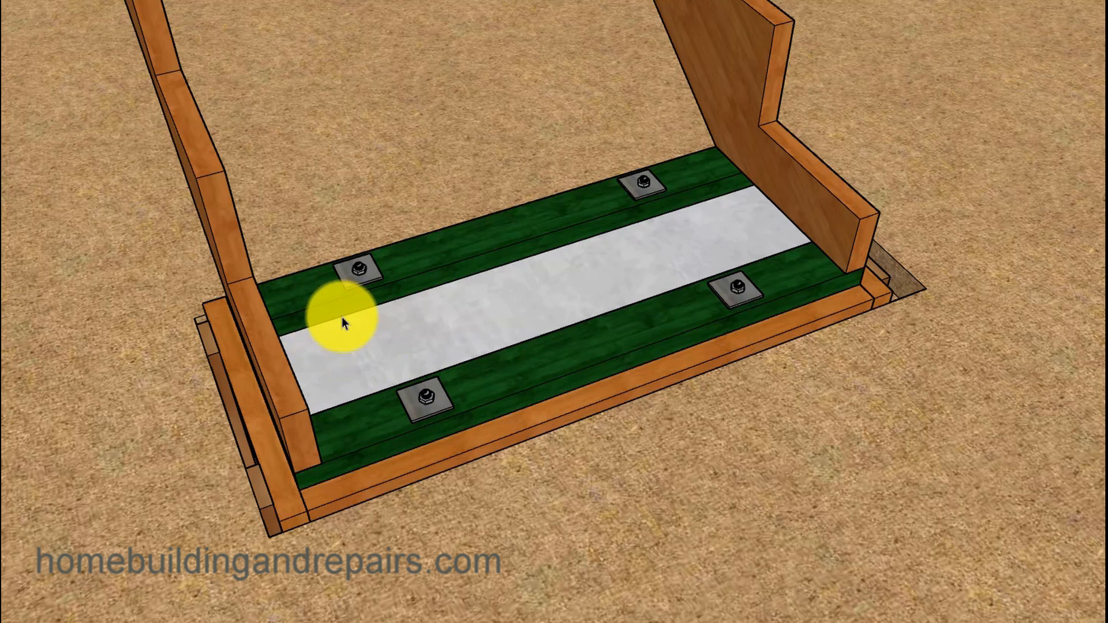
pyautogui.moveTo(385, 395)
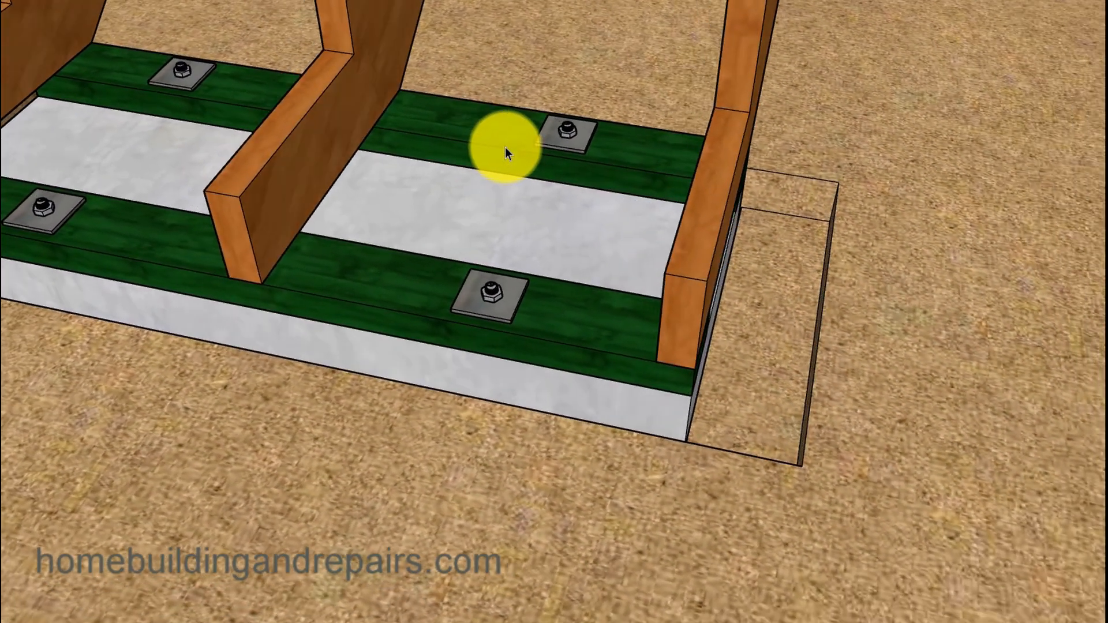
pyautogui.moveTo(524, 334)
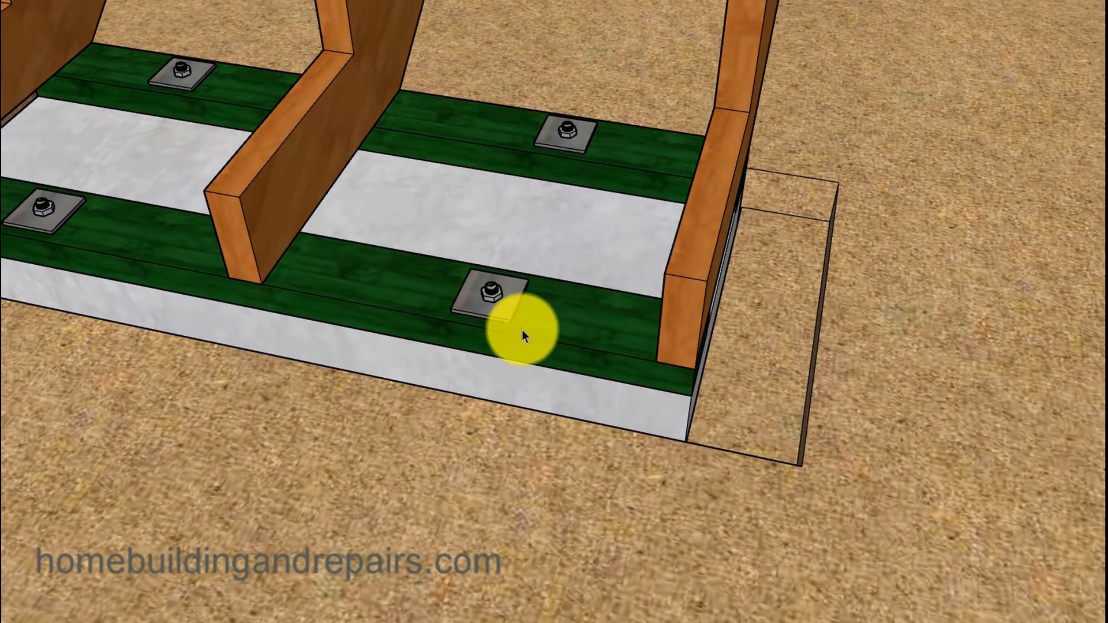